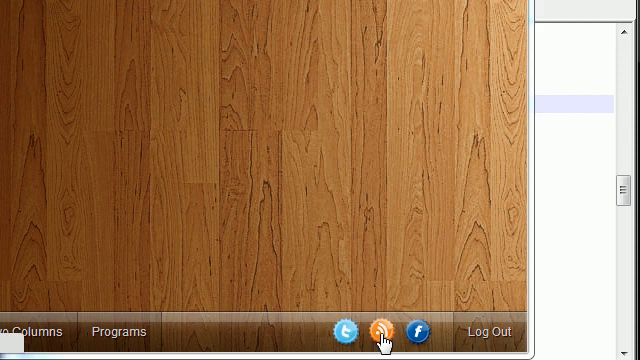
{"action": "mouse_move", "coordinate": [380, 328]}
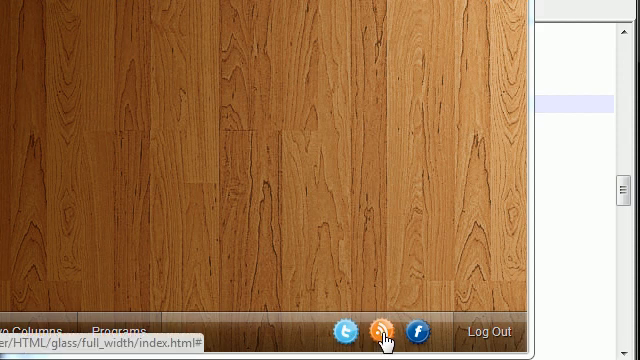
Type the selector a.notificationIcons span{ on line 83, with the closing brace added automatically.
{"action": "left_click", "coordinate": [420, 328]}
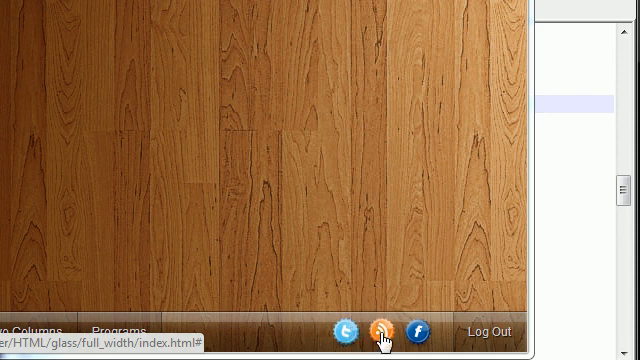
{"action": "left_click", "coordinate": [418, 329]}
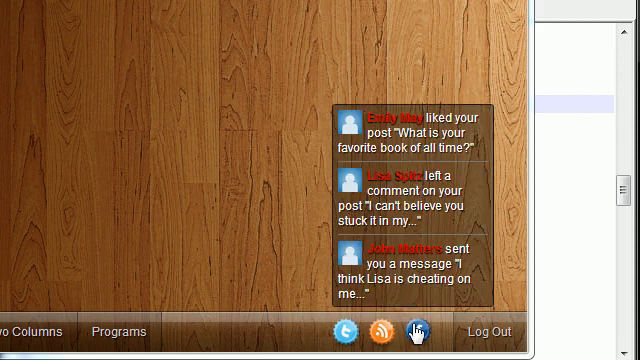
{"action": "mouse_move", "coordinate": [420, 331]}
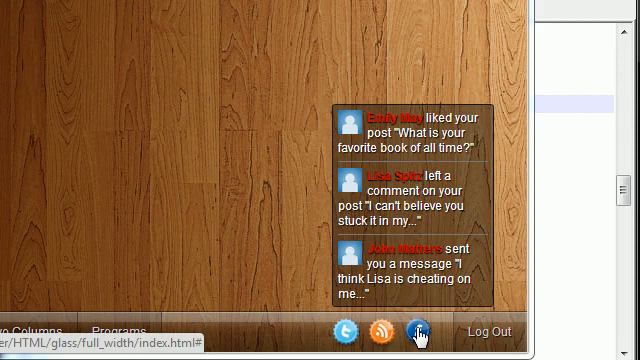
{"action": "left_click", "coordinate": [417, 330]}
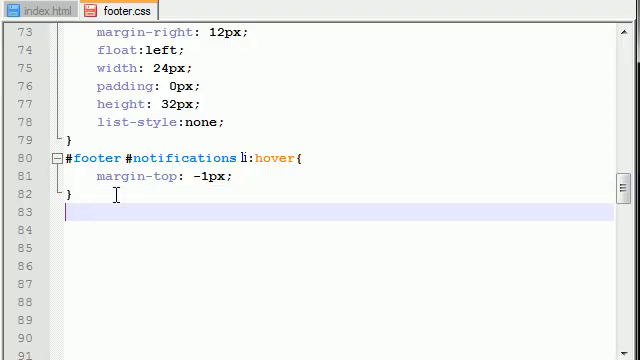
{"action": "type", "text": "a."}
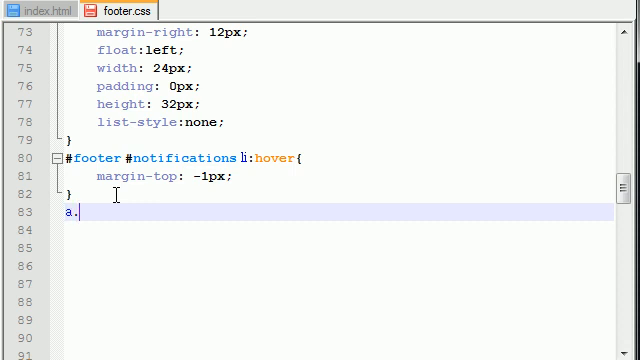
{"action": "type", "text": "no"}
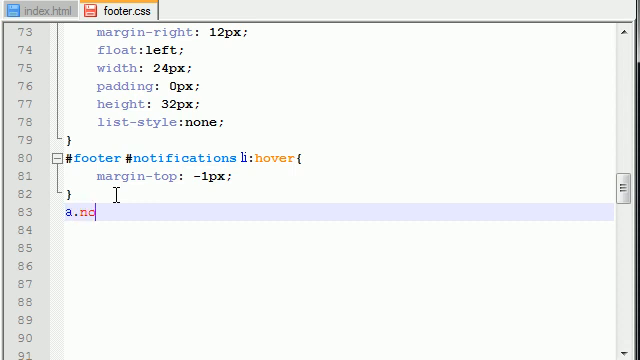
{"action": "type", "text": "tificationIcon"}
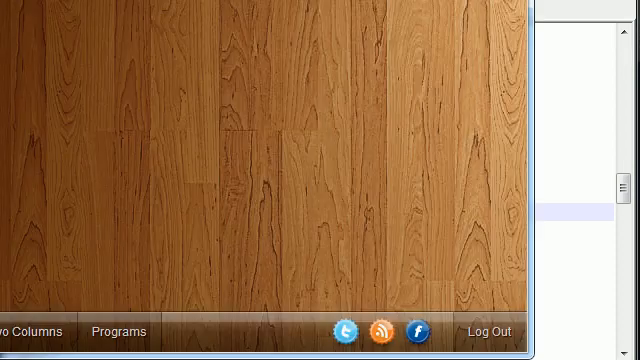
{"action": "left_click", "coordinate": [419, 328]}
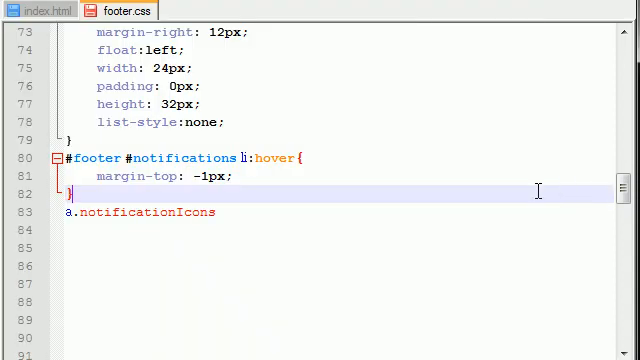
{"action": "left_click", "coordinate": [215, 212]}
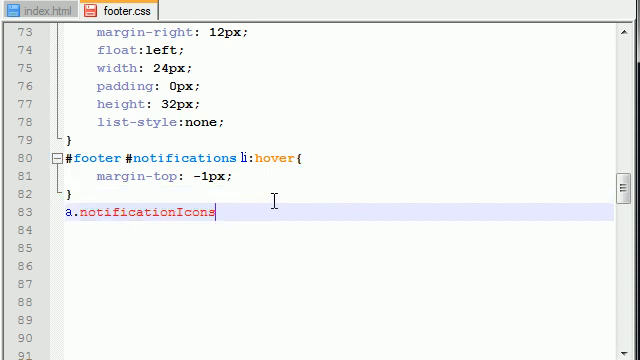
{"action": "type", "text": "span{"}
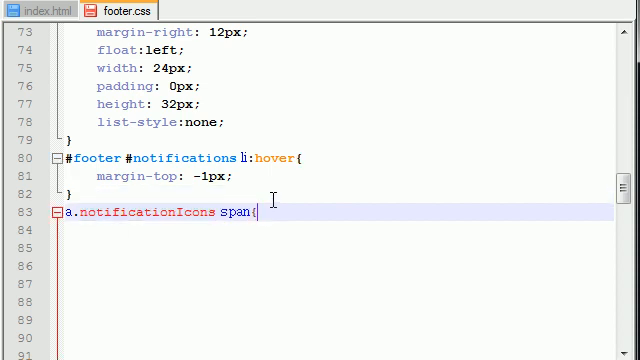
{"action": "double_click", "coordinate": [230, 212]}
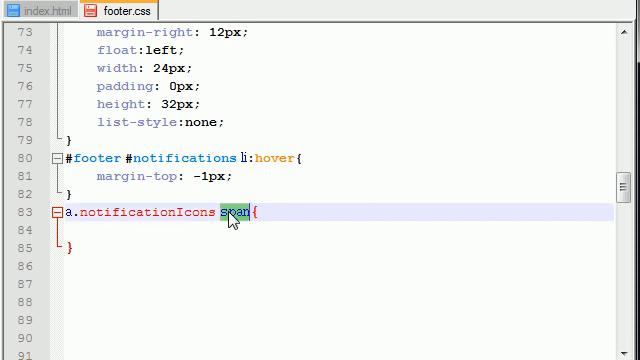
{"action": "left_click", "coordinate": [420, 331]}
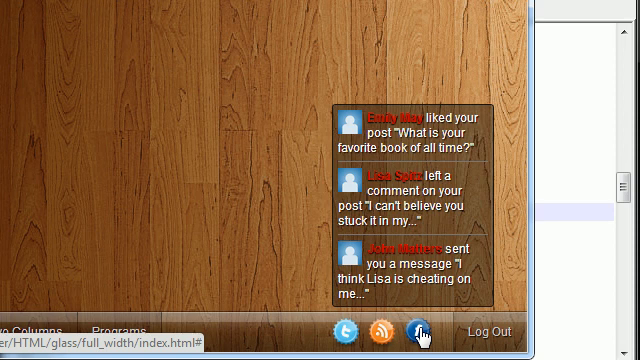
{"action": "left_click", "coordinate": [418, 330]}
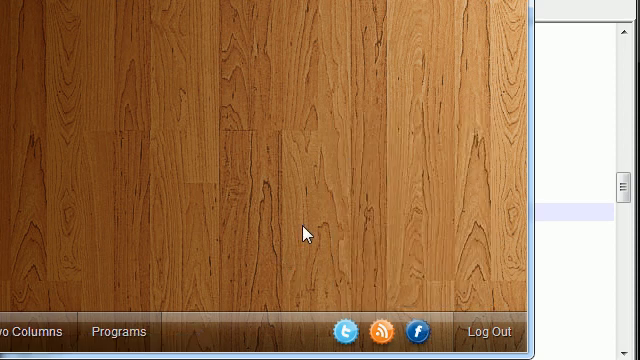
{"action": "mouse_move", "coordinate": [372, 223]}
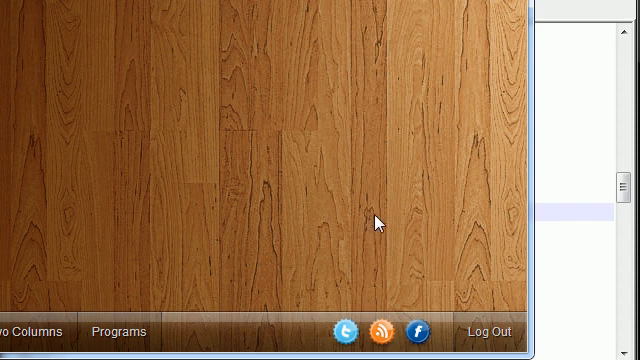
{"action": "left_click", "coordinate": [418, 328]}
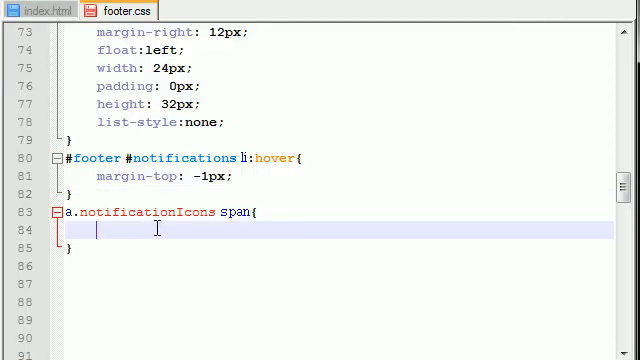
Add display:none, font-size 12px, color white and a bottom: 45px offset to the span rule.
{"action": "type", "text": "di"}
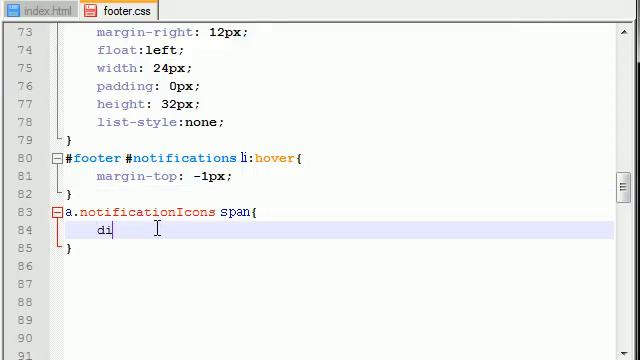
{"action": "type", "text": "splay:none;"}
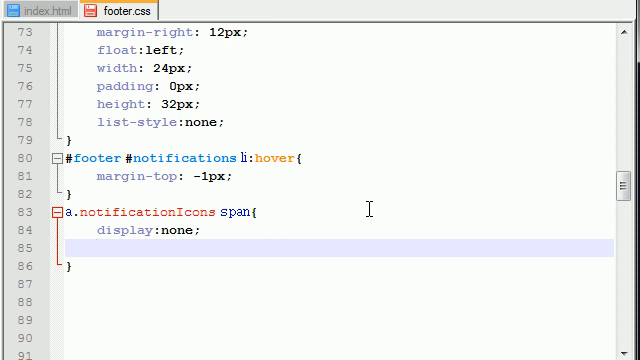
{"action": "type", "text": "font-"}
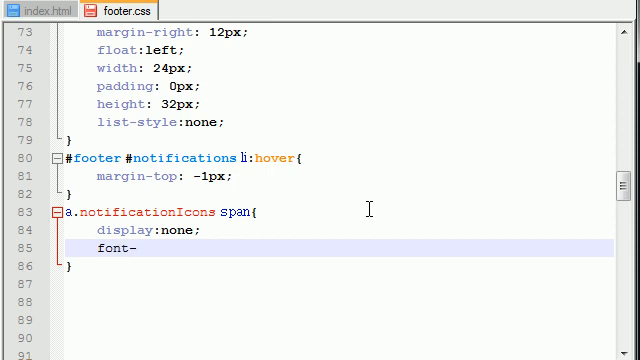
{"action": "type", "text": "-size:"}
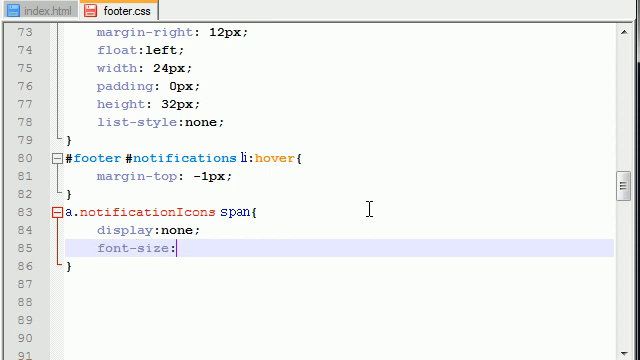
{"action": "type", "text": "12px;"}
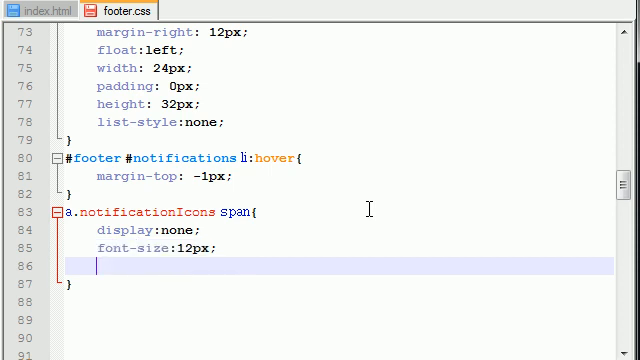
{"action": "type", "text": "color:"}
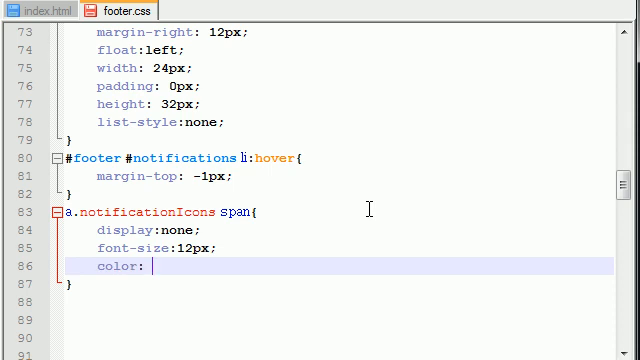
{"action": "type", "text": "white;"}
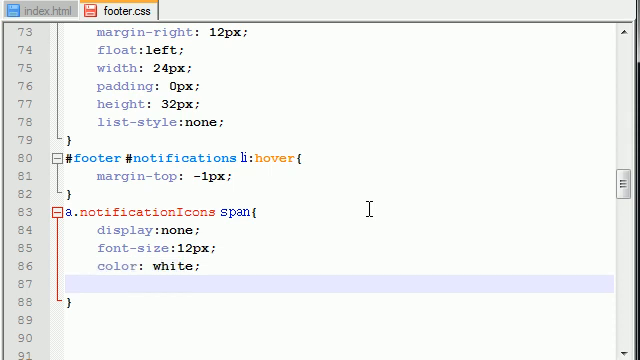
{"action": "type", "text": "bottom:"}
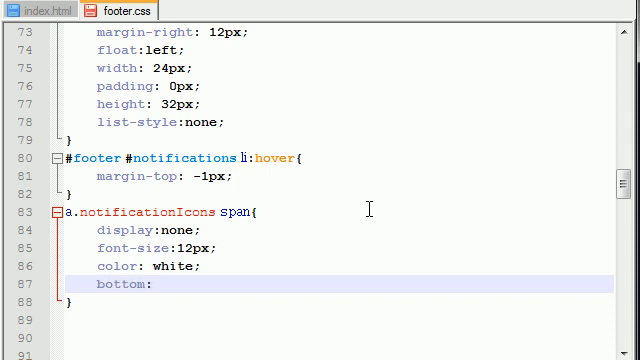
{"action": "type", "text": "45p"}
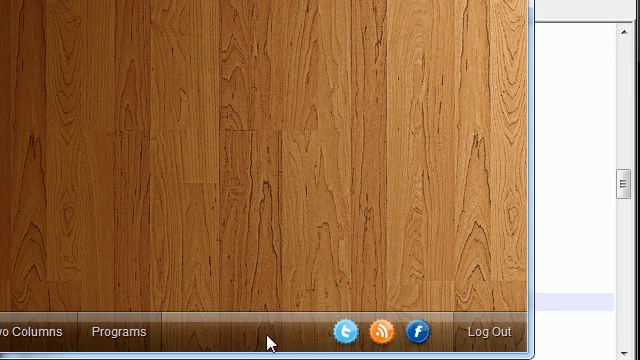
Add width: 150px and position: absolute to the span rule, checking the page in the browser.
{"action": "left_click", "coordinate": [419, 330]}
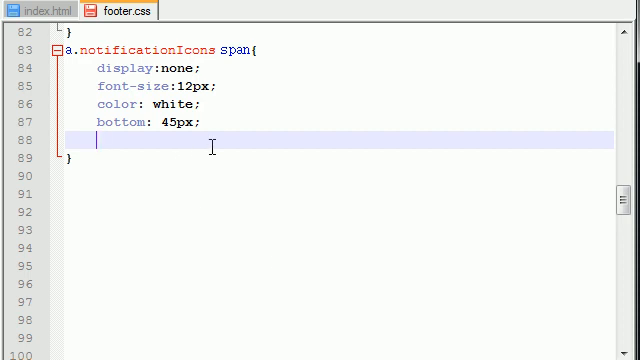
{"action": "type", "text": "width:"}
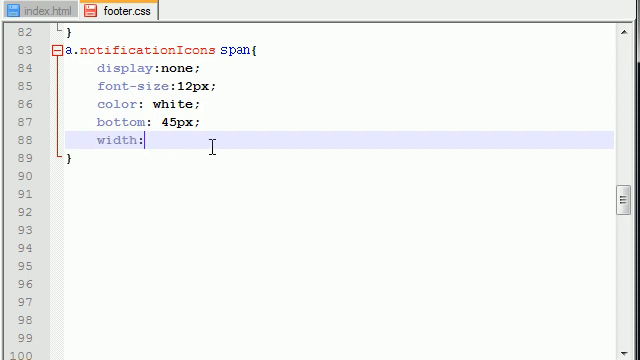
{"action": "type", "text": "150px;"}
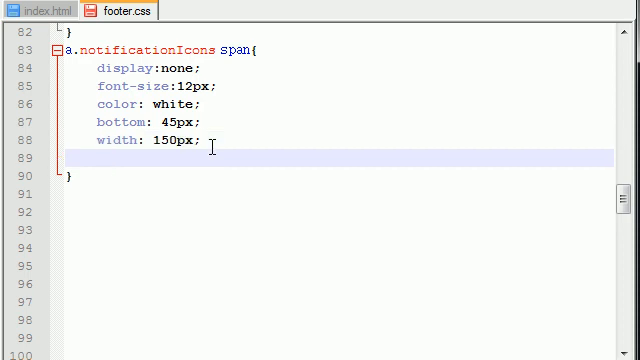
{"action": "type", "text": "po"}
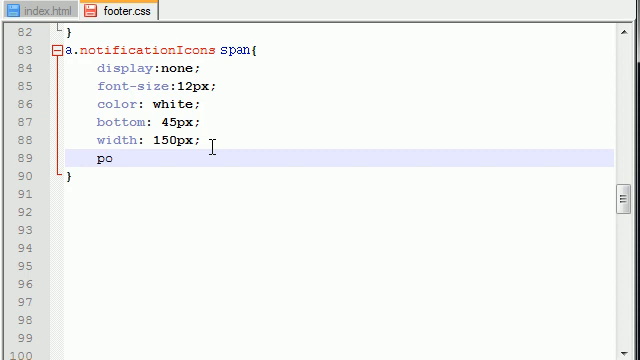
{"action": "type", "text": "sition:"}
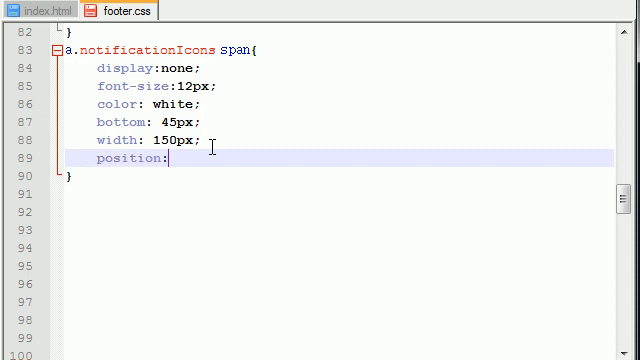
{"action": "type", "text": "absolute"}
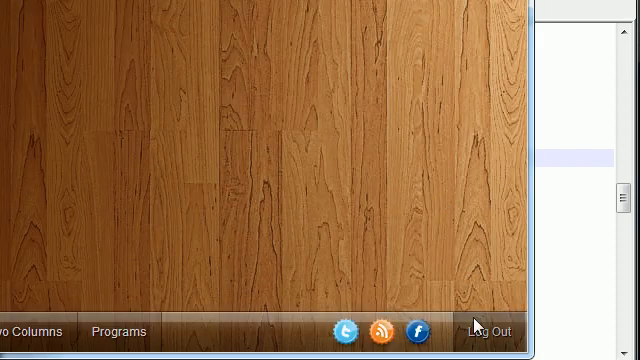
{"action": "left_click", "coordinate": [417, 330]}
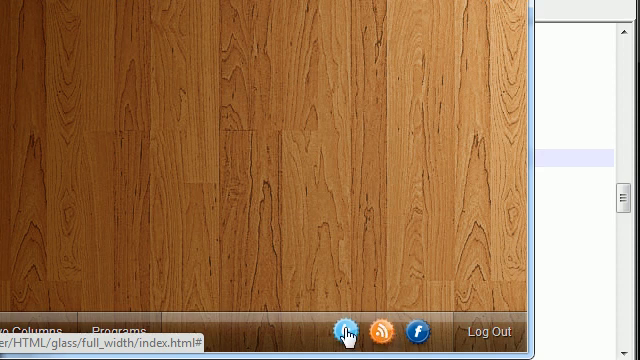
{"action": "mouse_move", "coordinate": [475, 254]}
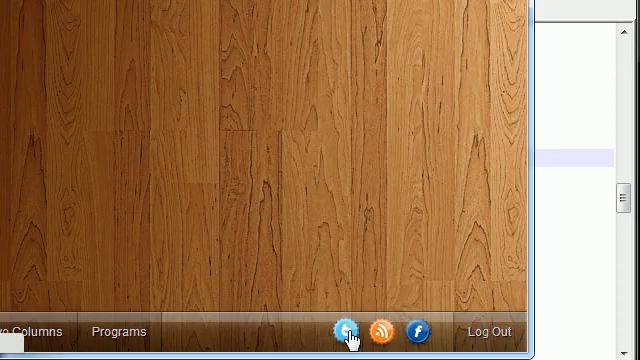
{"action": "left_click", "coordinate": [417, 330]}
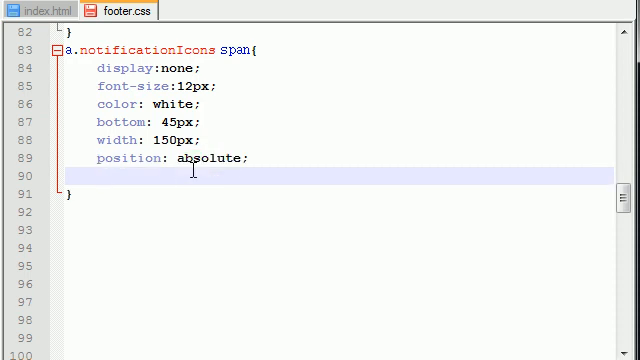
Add a border: 1px solid #333333 declaration to the span rule.
{"action": "type", "text": "borde"}
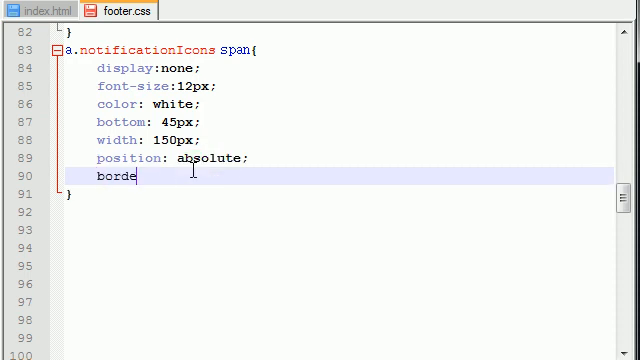
{"action": "type", "text": "r"}
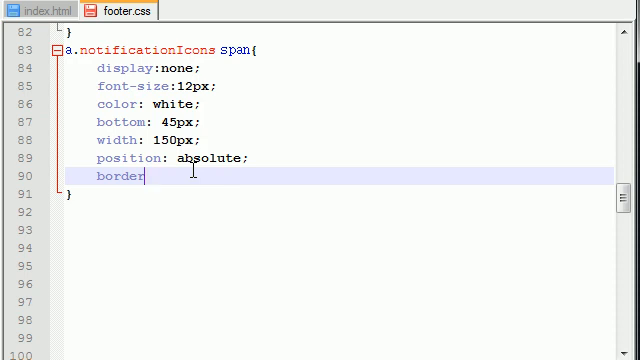
{"action": "type", "text": ": 1"}
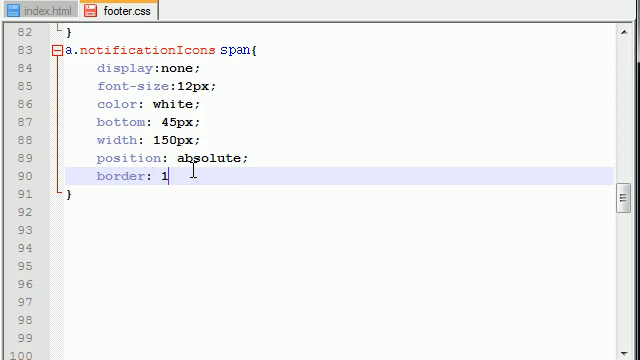
{"action": "type", "text": "px so"}
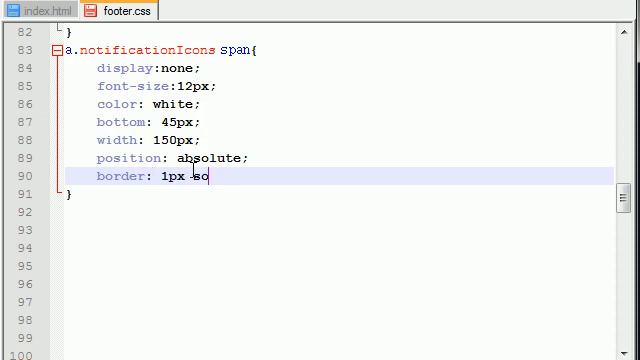
{"action": "type", "text": "lid"}
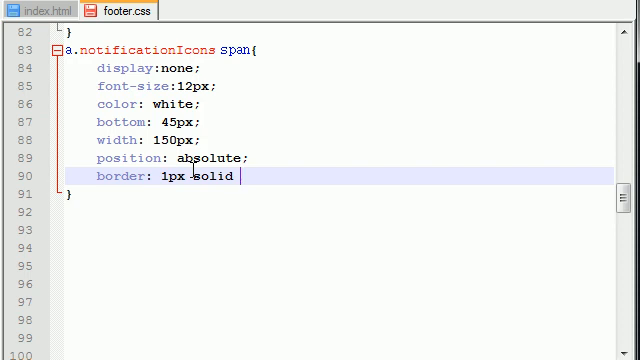
{"action": "type", "text": "#"}
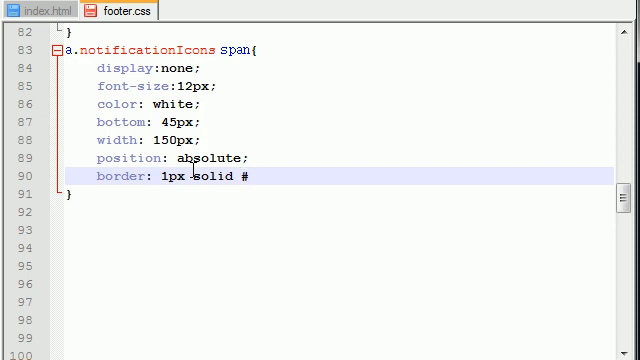
{"action": "type", "text": "3333"}
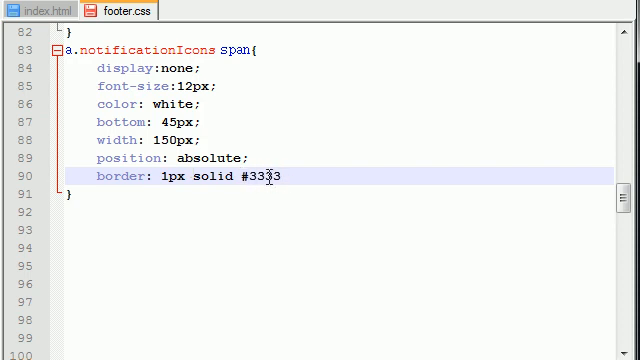
{"action": "type", "text": "33"}
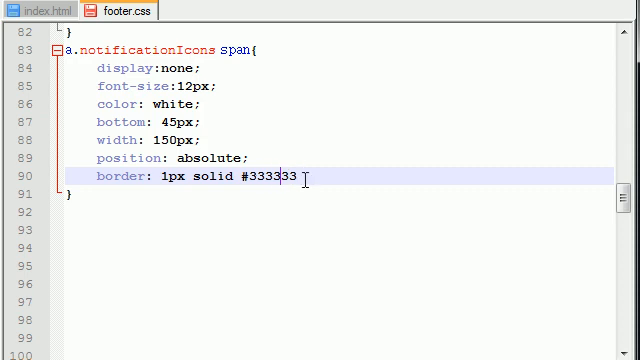
{"action": "type", "text": ";"}
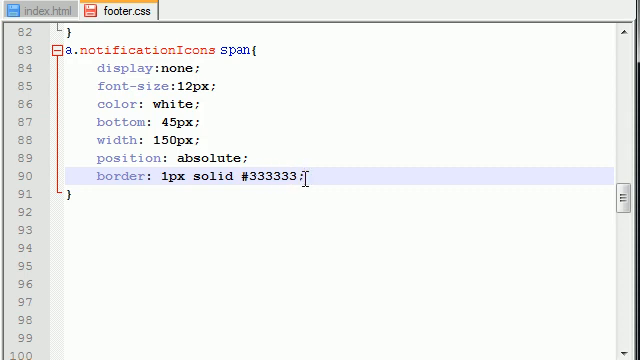
Add border-radius: 3px and padding: 5px on their own lines.
{"action": "key", "text": "Return"}
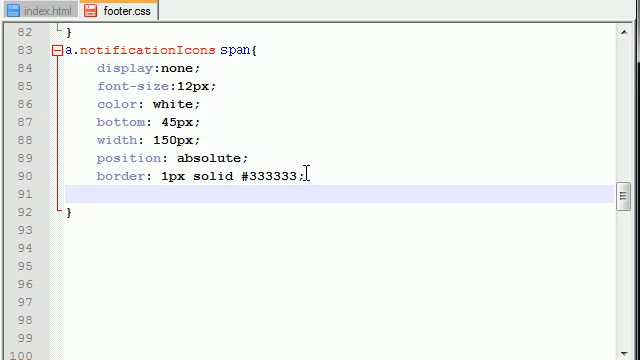
{"action": "type", "text": "border-radius"}
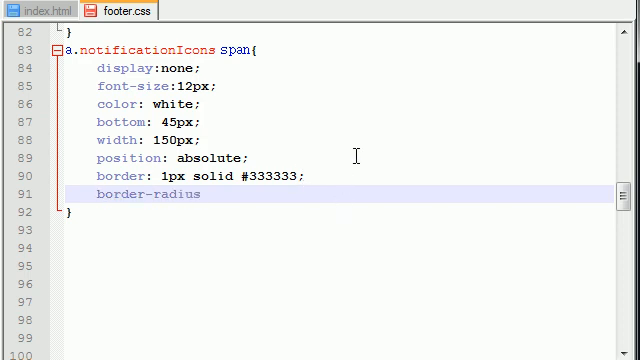
{"action": "type", "text": ":"}
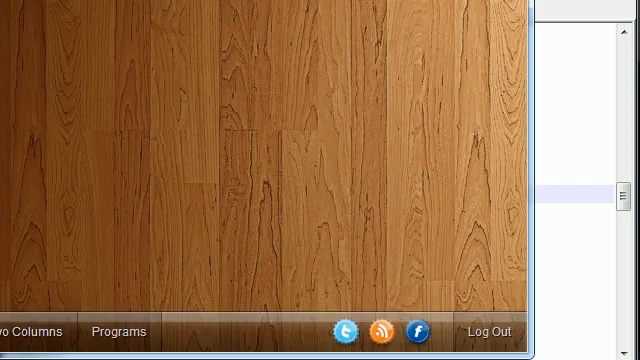
{"action": "left_click", "coordinate": [421, 330]}
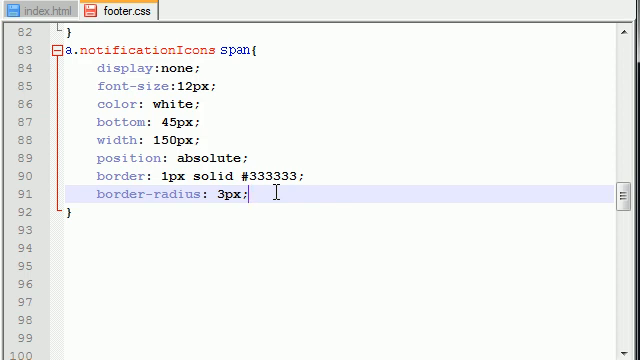
{"action": "key", "text": "enter"}
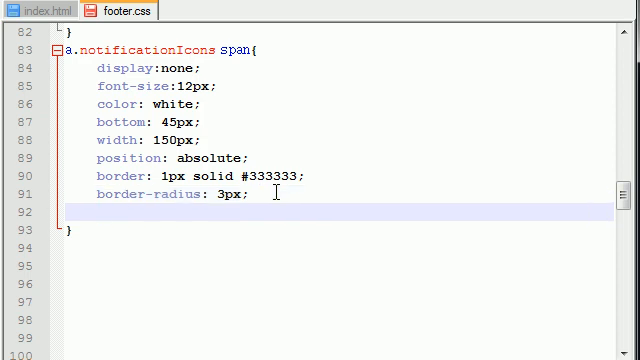
{"action": "type", "text": "padding"}
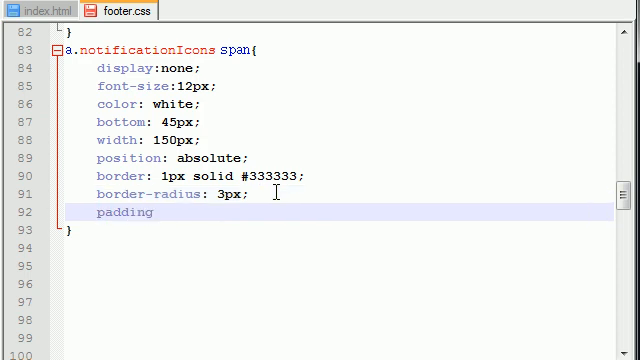
{"action": "type", "text": ": 5px;"}
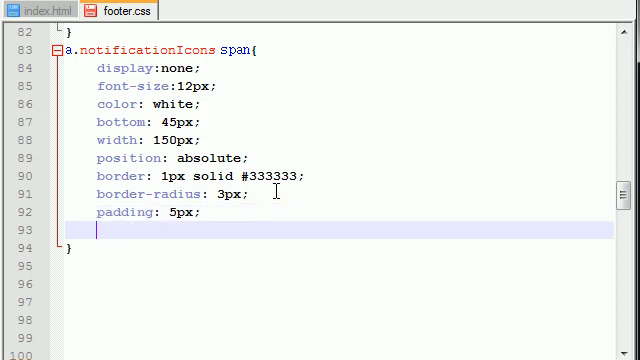
Add margin-left: -75px, preview the pop-up in the browser, then open a new line below.
{"action": "type", "text": "margin"}
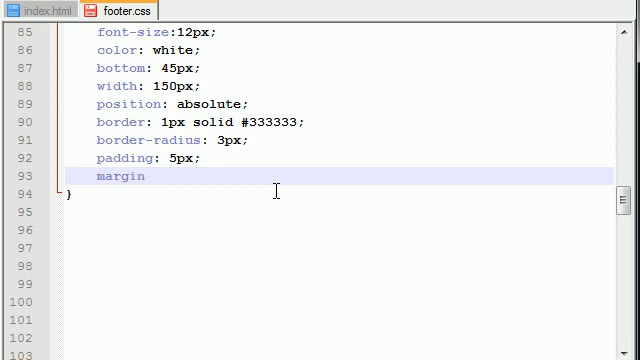
{"action": "type", "text": "-left"}
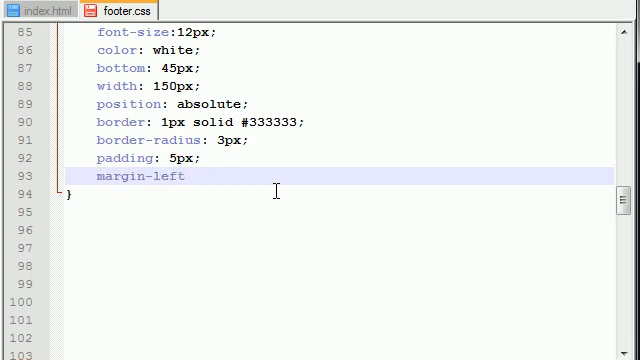
{"action": "type", "text": ":"}
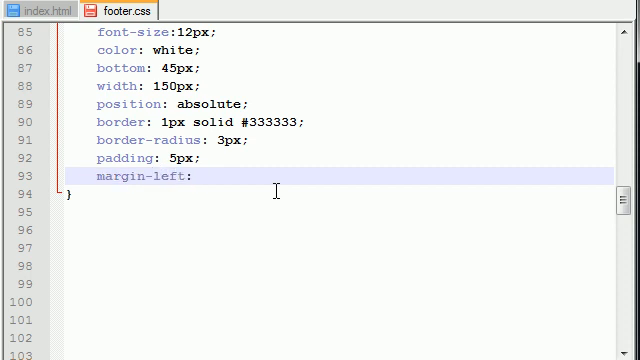
{"action": "type", "text": "-70px;"}
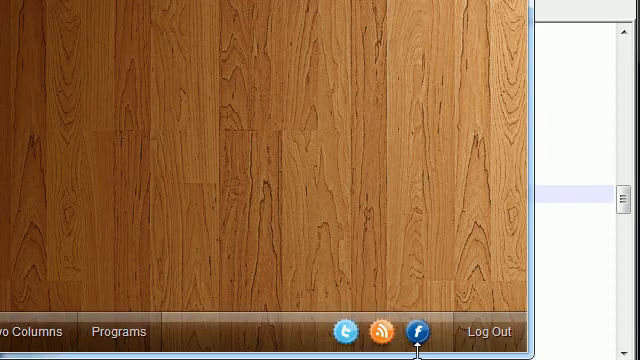
{"action": "left_click", "coordinate": [420, 331]}
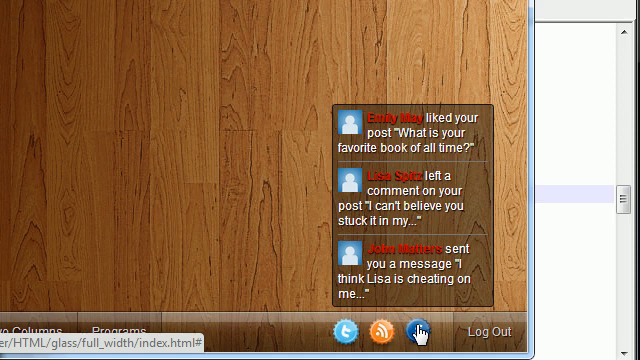
{"action": "left_click", "coordinate": [417, 328]}
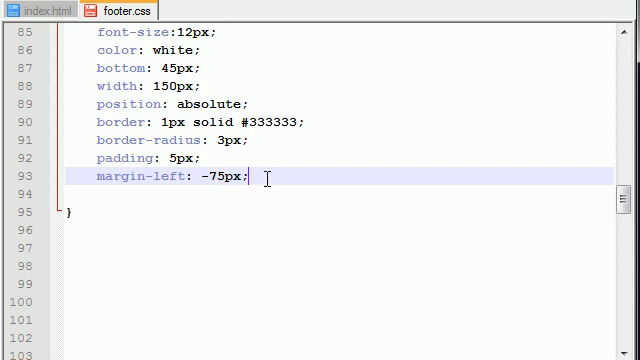
{"action": "key", "text": "Return"}
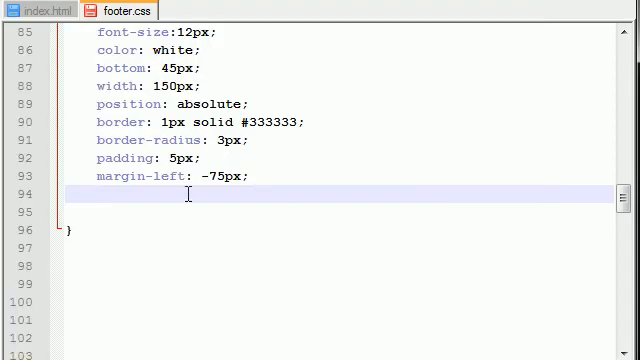
Set the pop-up background to rgba(0,0,0,0.4), preview it, and return to the stylesheet.
{"action": "type", "text": "background: rgba("}
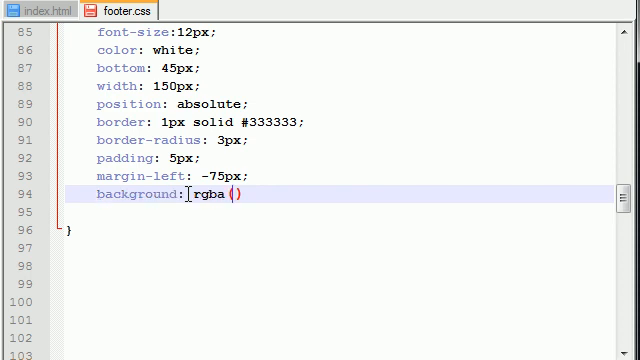
{"action": "type", "text": "0,0,0"}
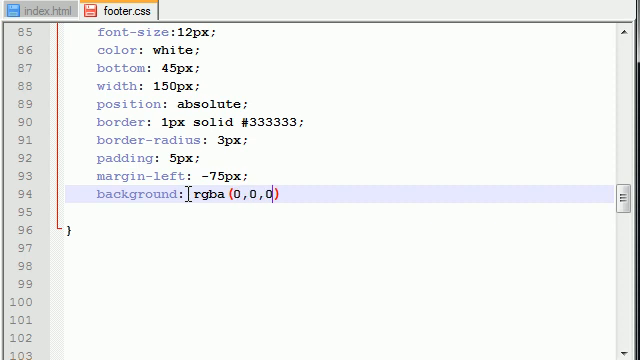
{"action": "type", "text": ","}
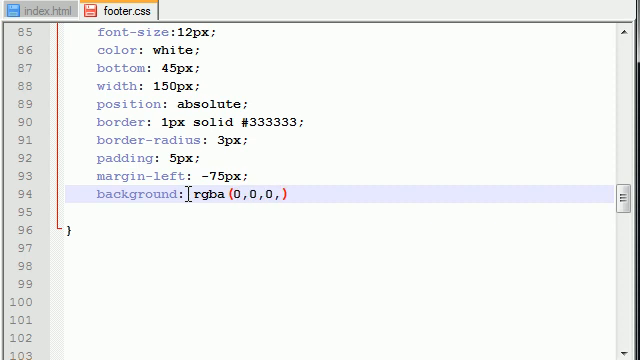
{"action": "type", "text": "0.4"}
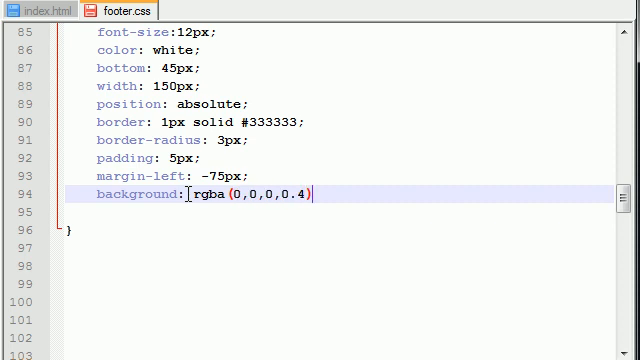
{"action": "type", "text": ";"}
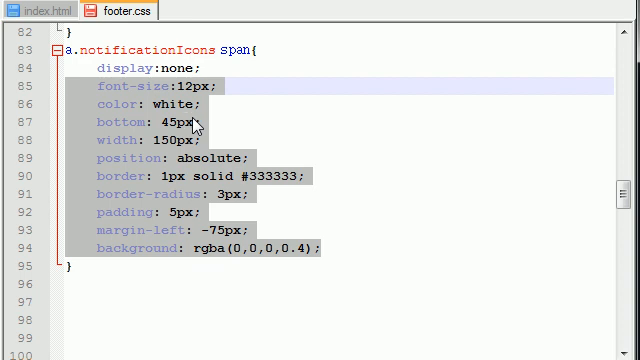
{"action": "mouse_move", "coordinate": [257, 180]}
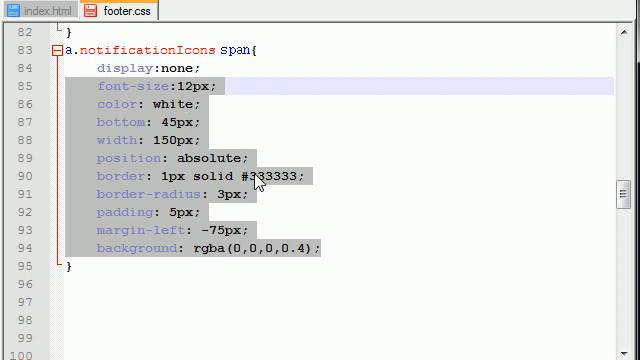
{"action": "mouse_move", "coordinate": [219, 130]}
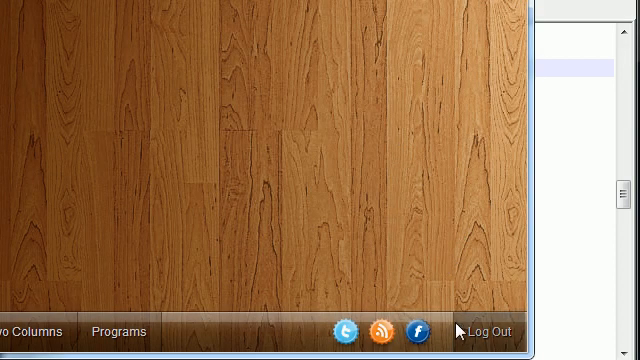
{"action": "left_click", "coordinate": [413, 331]}
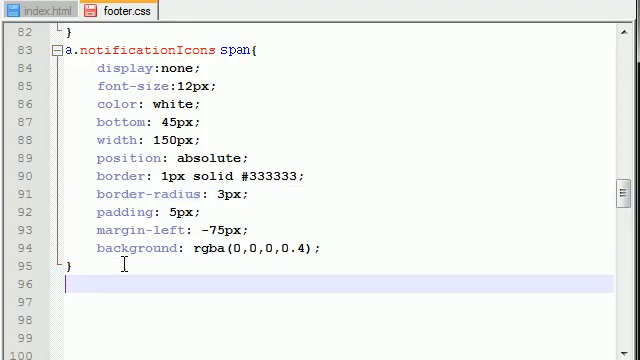
Below the span rule, add a.notificationIcons:hover span { display:block; }.
{"action": "scroll", "scroll_direction": "down", "scroll_amount": 3}
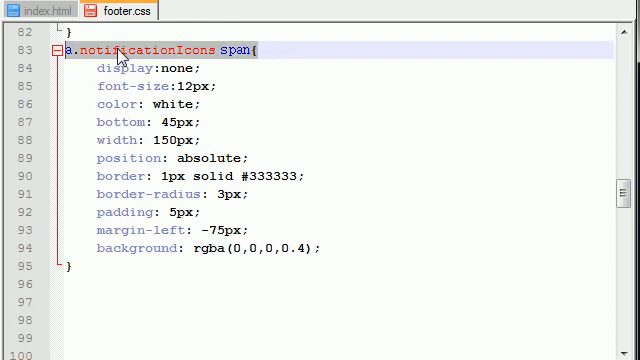
{"action": "left_click", "coordinate": [95, 266]}
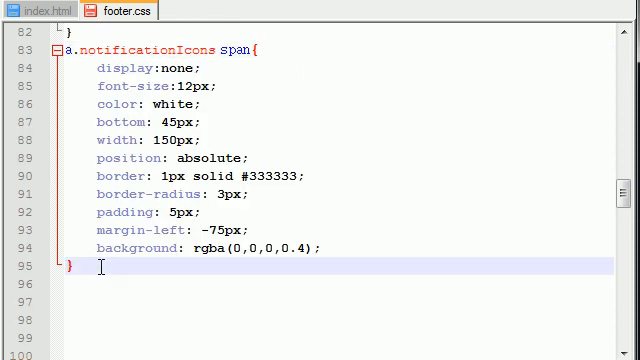
{"action": "type", "text": "a.notificationIcons span{}"}
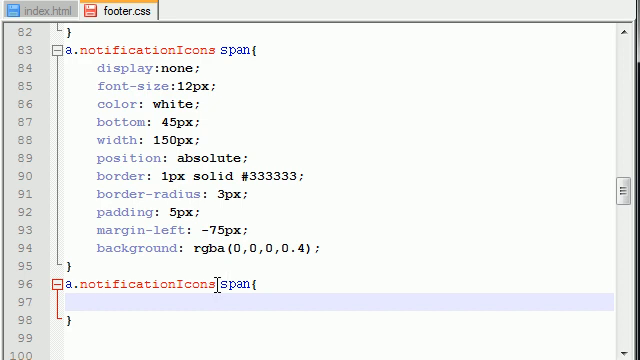
{"action": "type", "text": ":hover"}
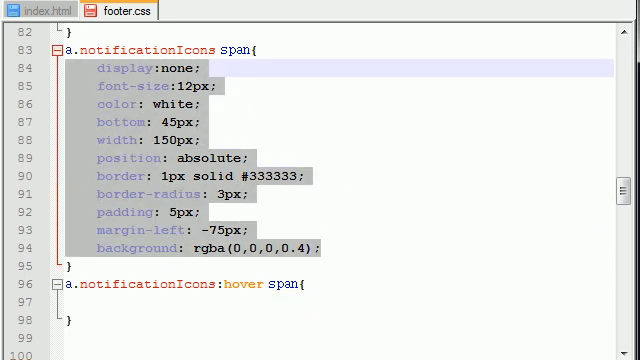
{"action": "left_click", "coordinate": [120, 305]}
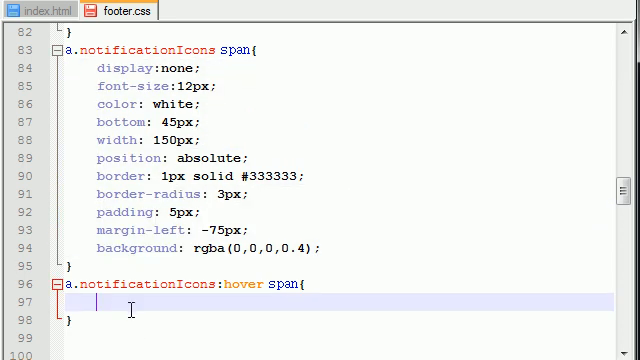
{"action": "double_click", "coordinate": [140, 67]}
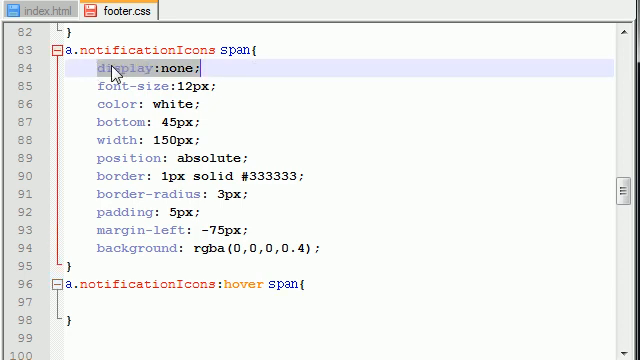
{"action": "type", "text": "display:none;"}
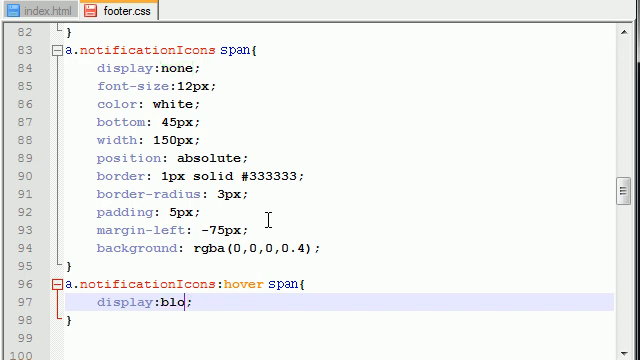
{"action": "type", "text": "ck"}
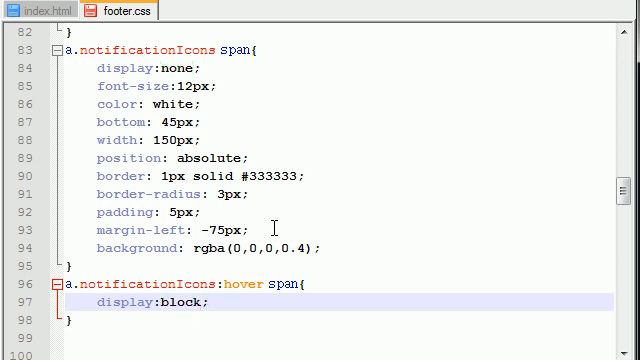
{"action": "left_click", "coordinate": [200, 68]}
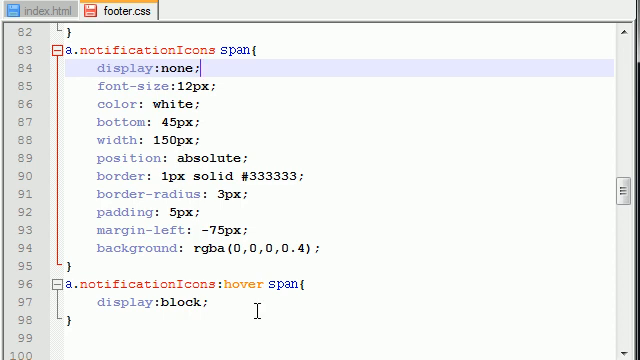
Refresh index.html in the browser and hover the Facebook icon to see the pop-up.
{"action": "left_click", "coordinate": [175, 303]}
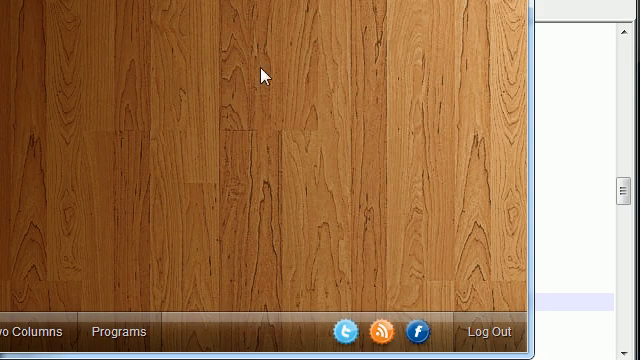
{"action": "mouse_move", "coordinate": [390, 228]}
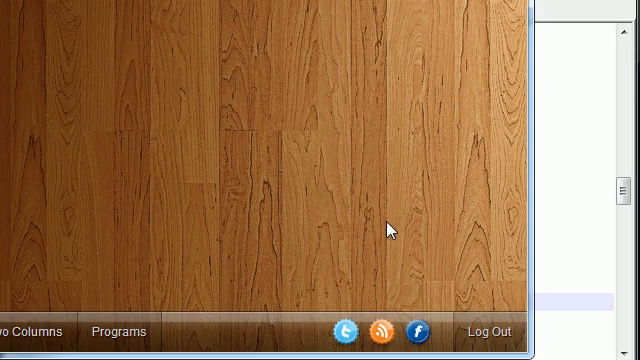
{"action": "mouse_move", "coordinate": [557, 186]}
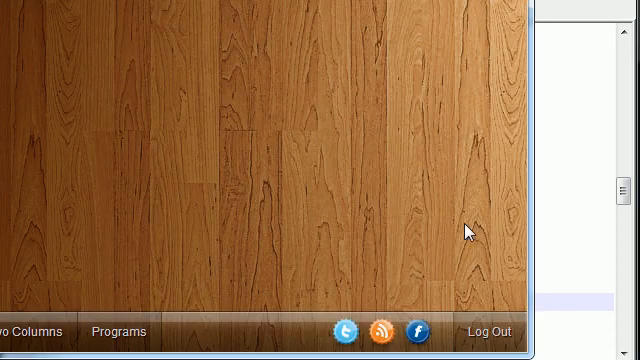
{"action": "mouse_move", "coordinate": [455, 340]}
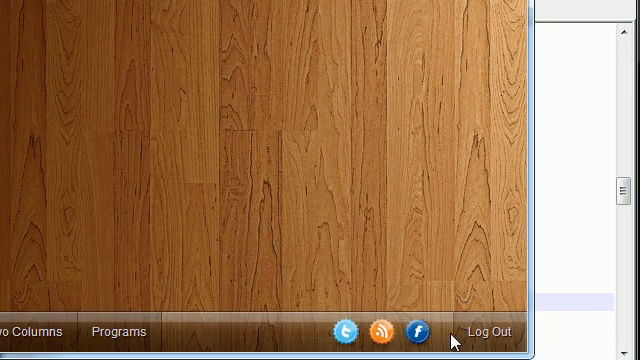
{"action": "left_click", "coordinate": [420, 331]}
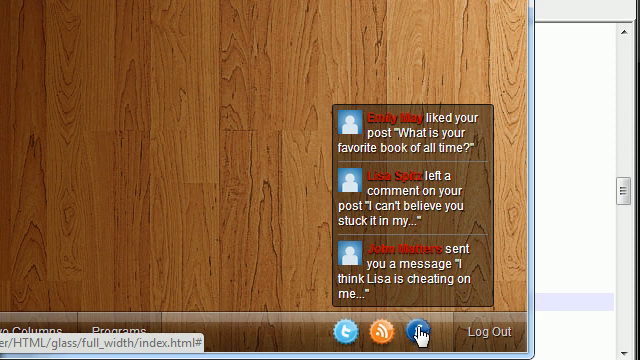
{"action": "left_click", "coordinate": [417, 330]}
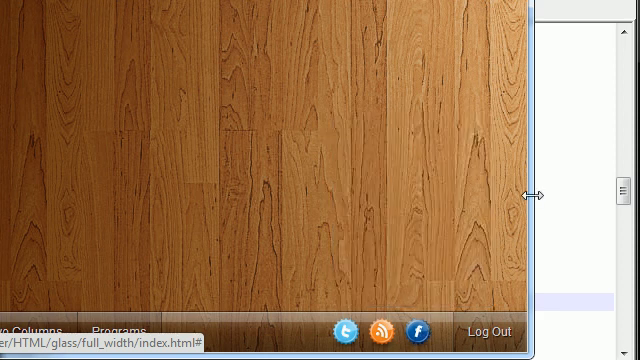